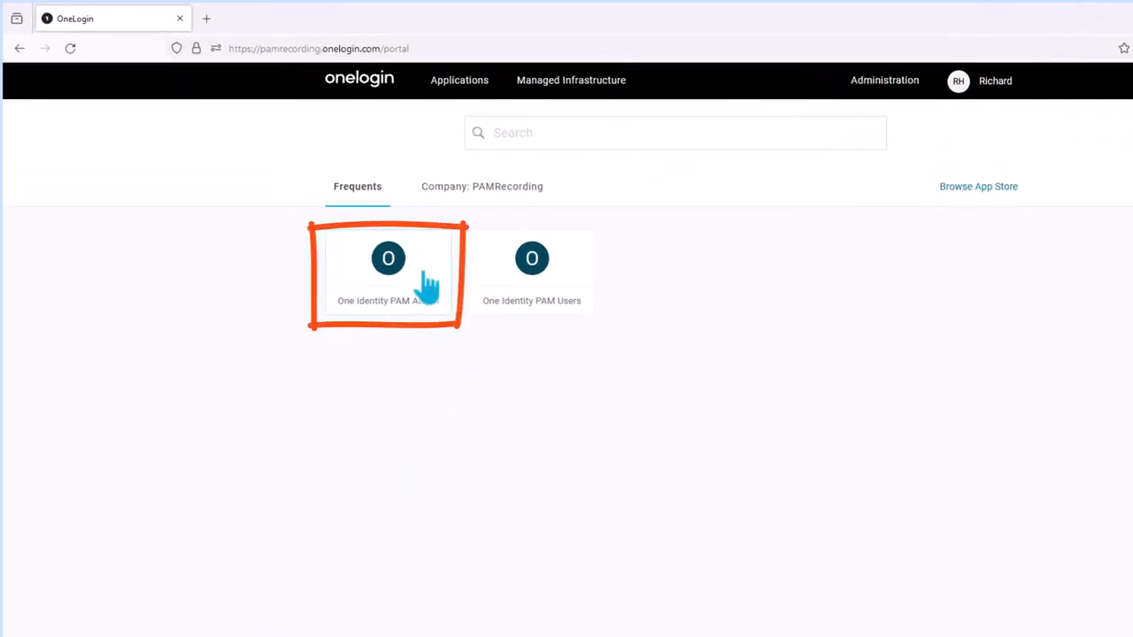
- Launch the One Identity PAM admin app from the OneLogin portal to reach the Sessions list
left_click(388, 258)
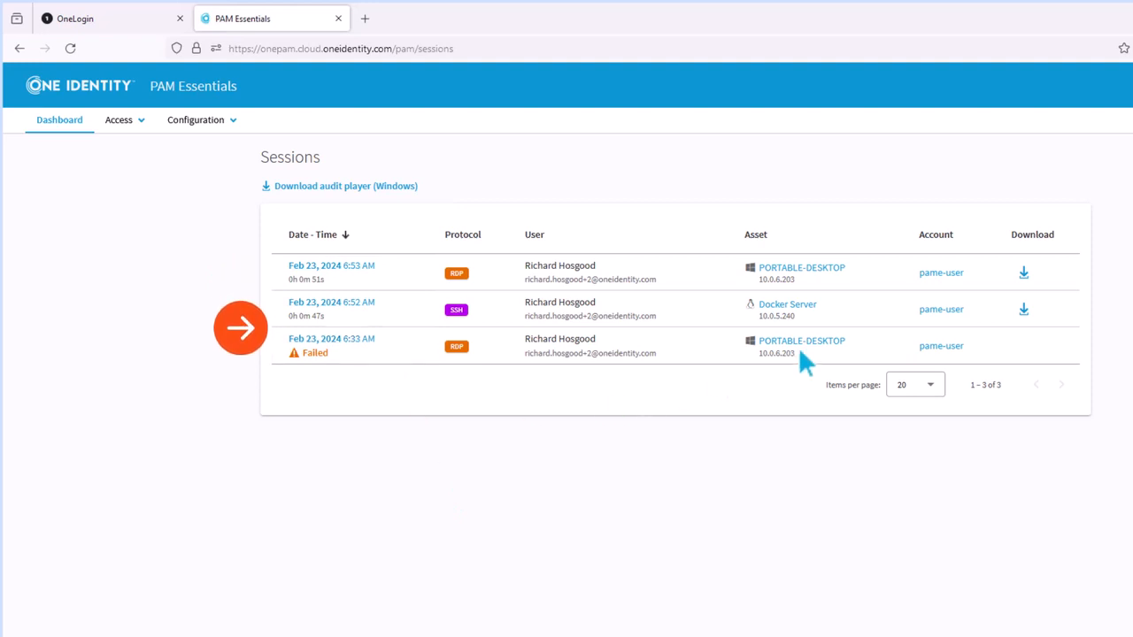
mouse_move(1071, 301)
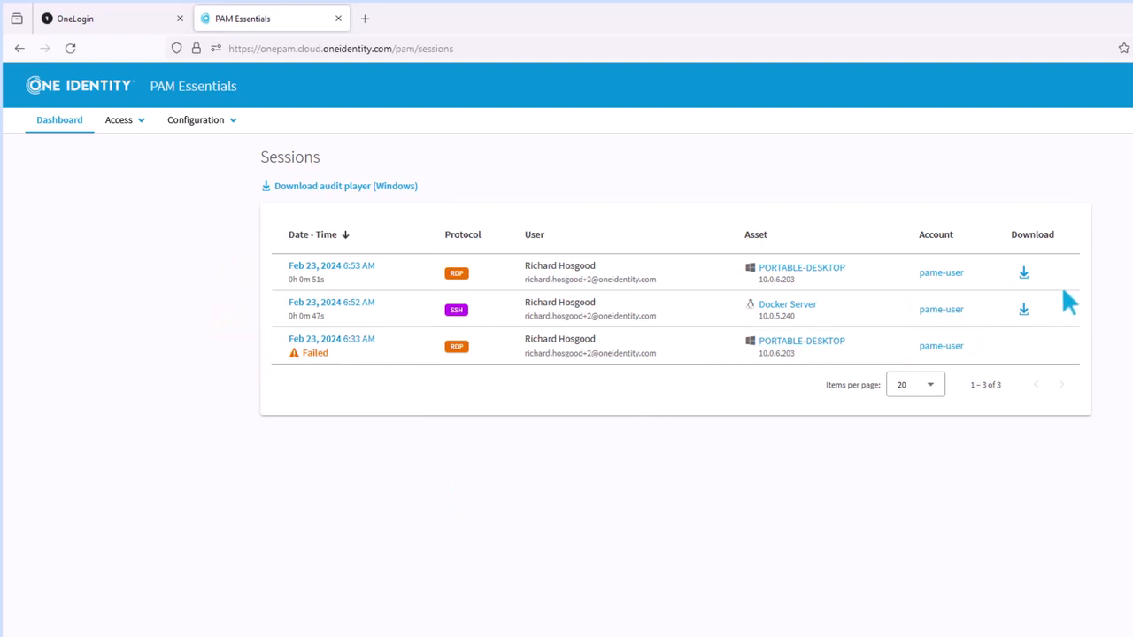
mouse_move(1072, 292)
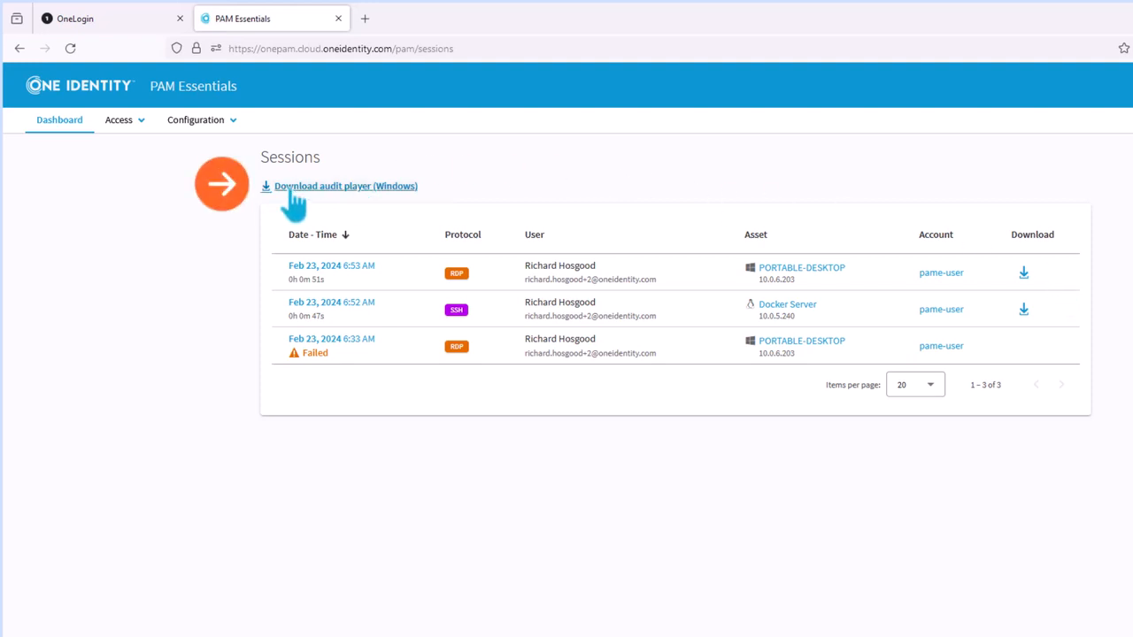
- Start downloading the Windows audit player installer from above the Sessions table
left_click(345, 185)
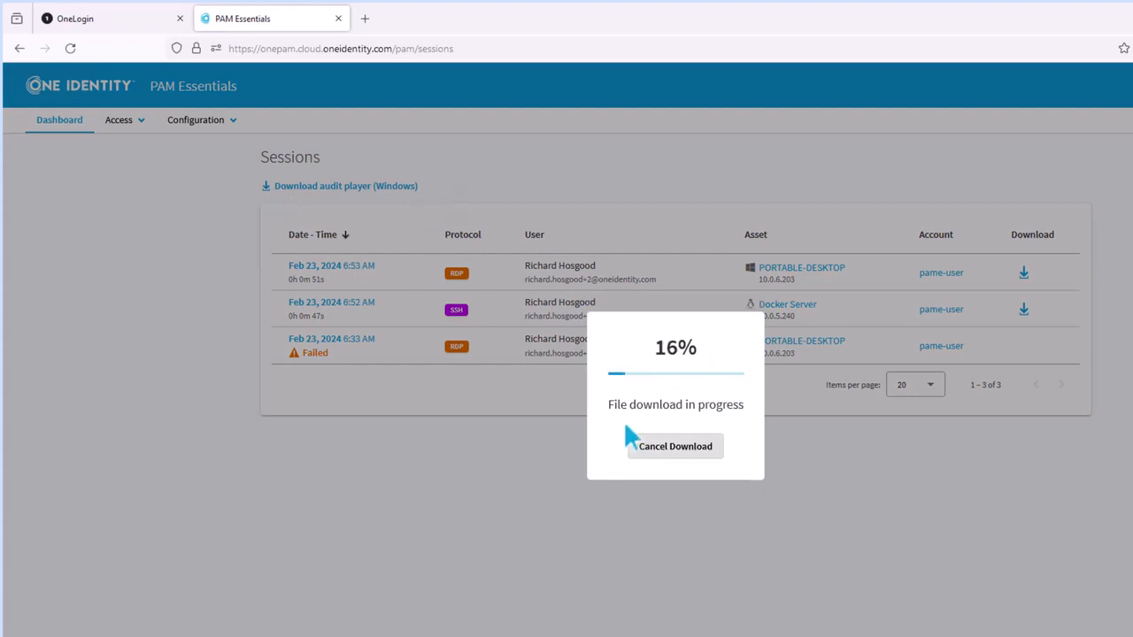
mouse_move(581, 609)
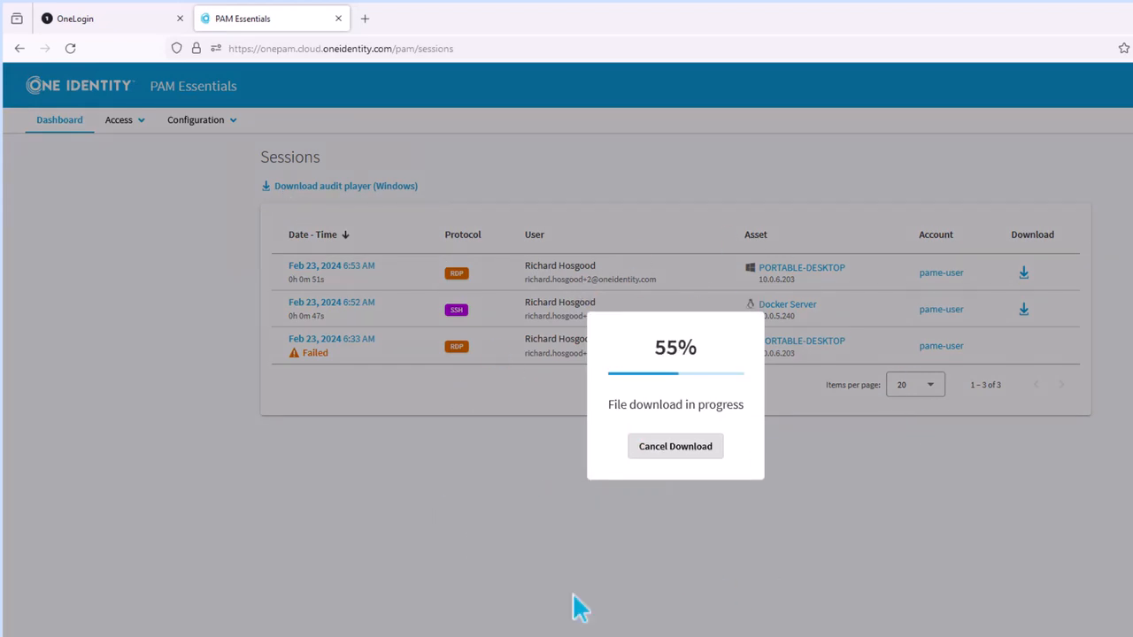
mouse_move(620, 591)
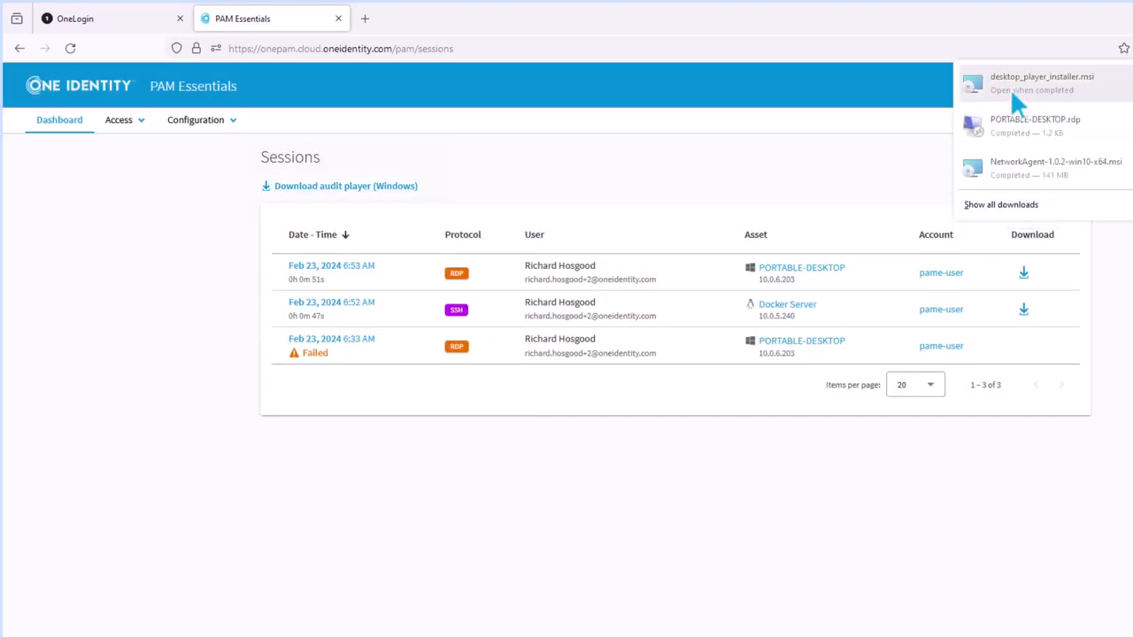
- Run desktop_player_installer.msi, confirming the file and letting the unrecognized installer run anyway
left_click(1041, 83)
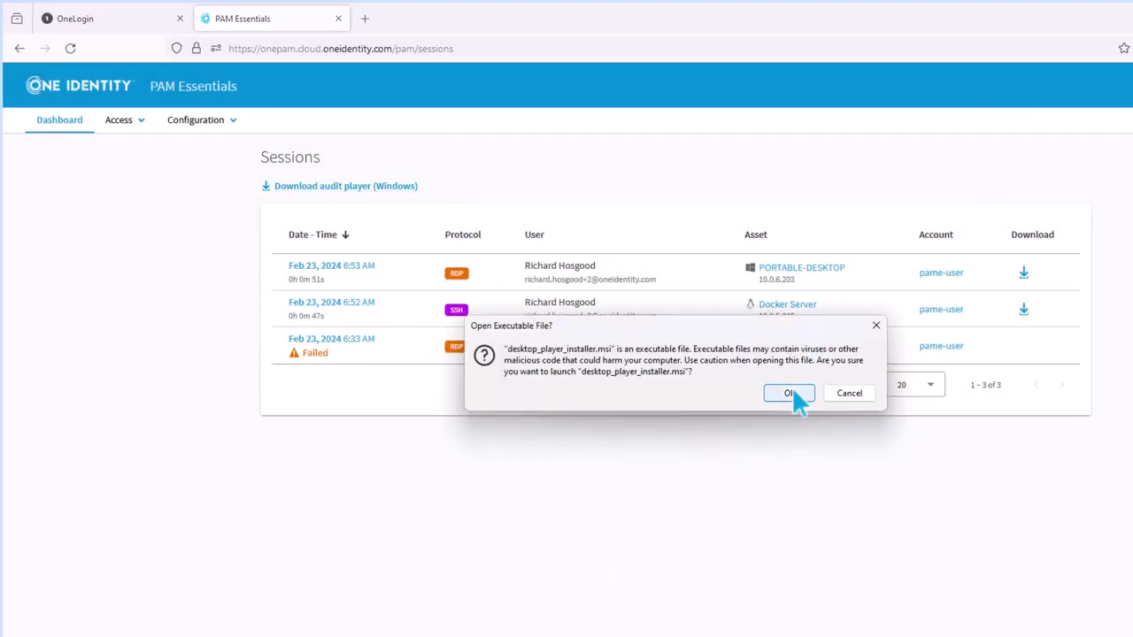
left_click(790, 393)
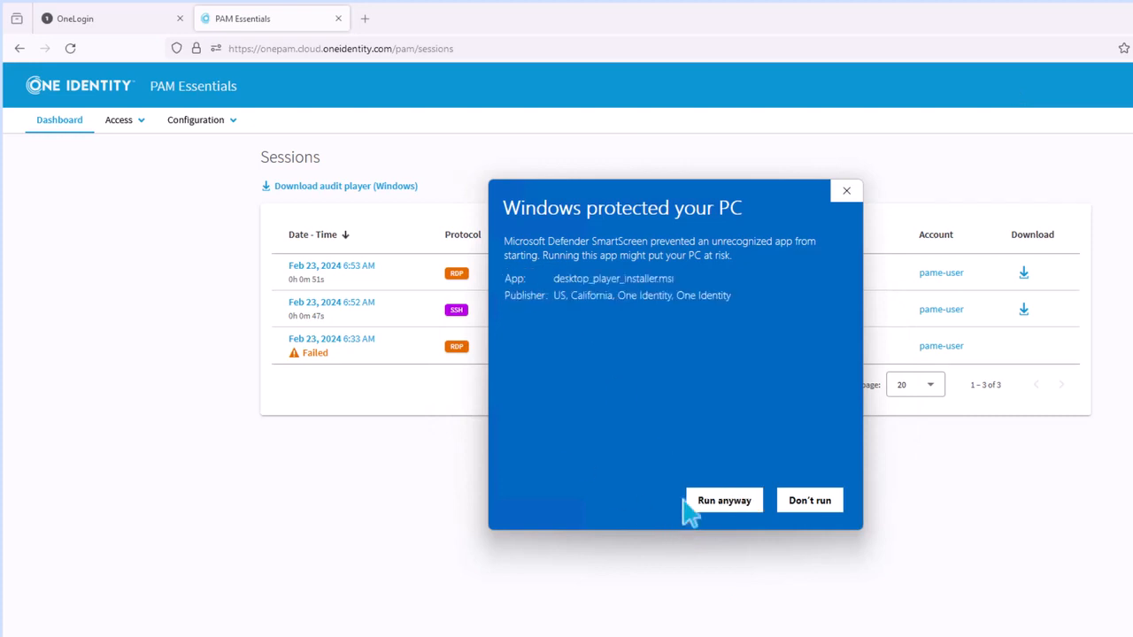
left_click(722, 499)
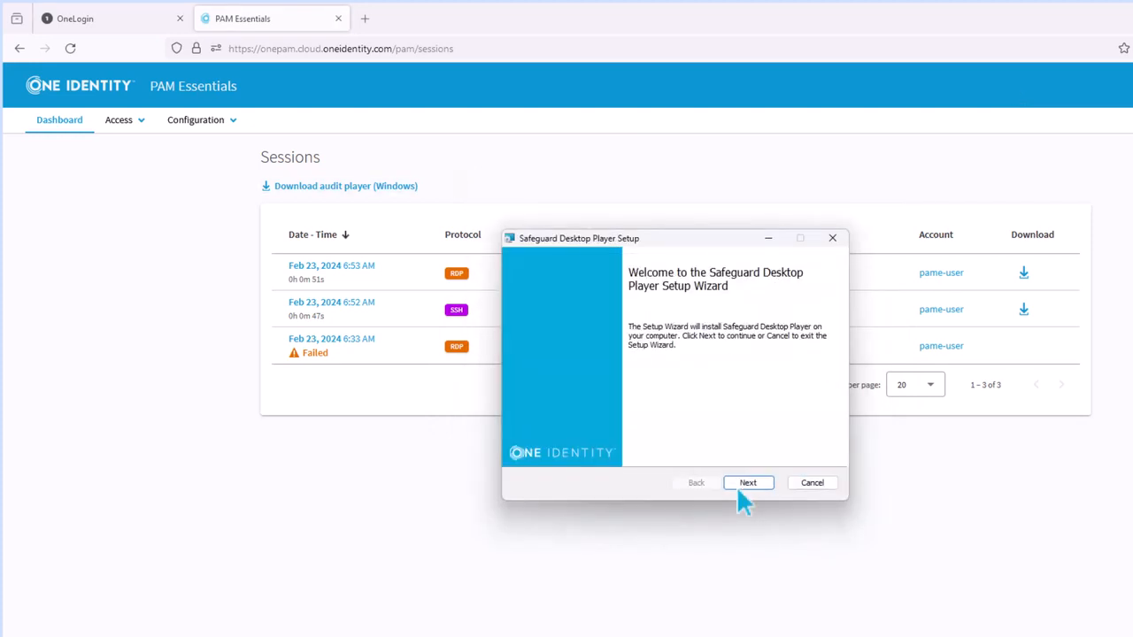
- Accept the license, keep default preferences and install folder, and start installing Safeguard Desktop Player
left_click(747, 482)
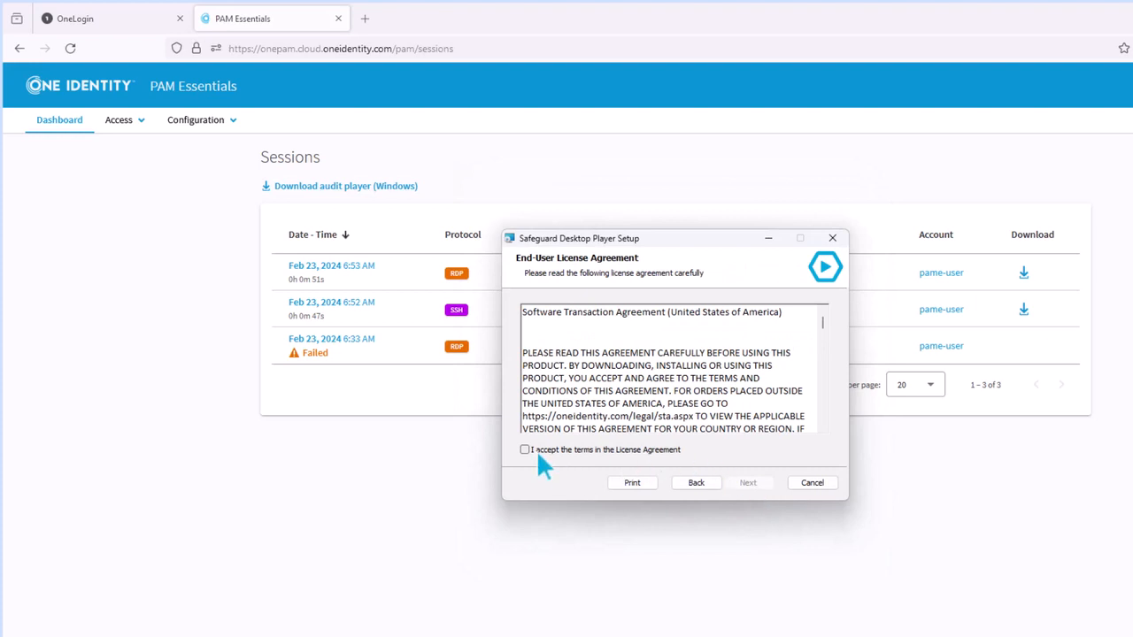
left_click(747, 482)
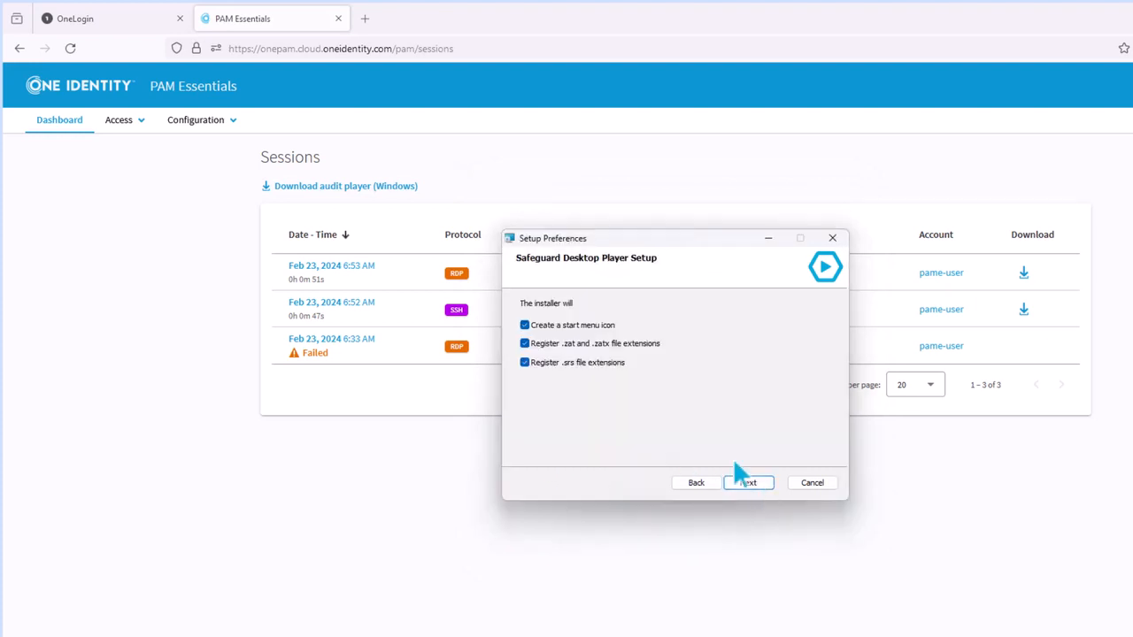
left_click(747, 481)
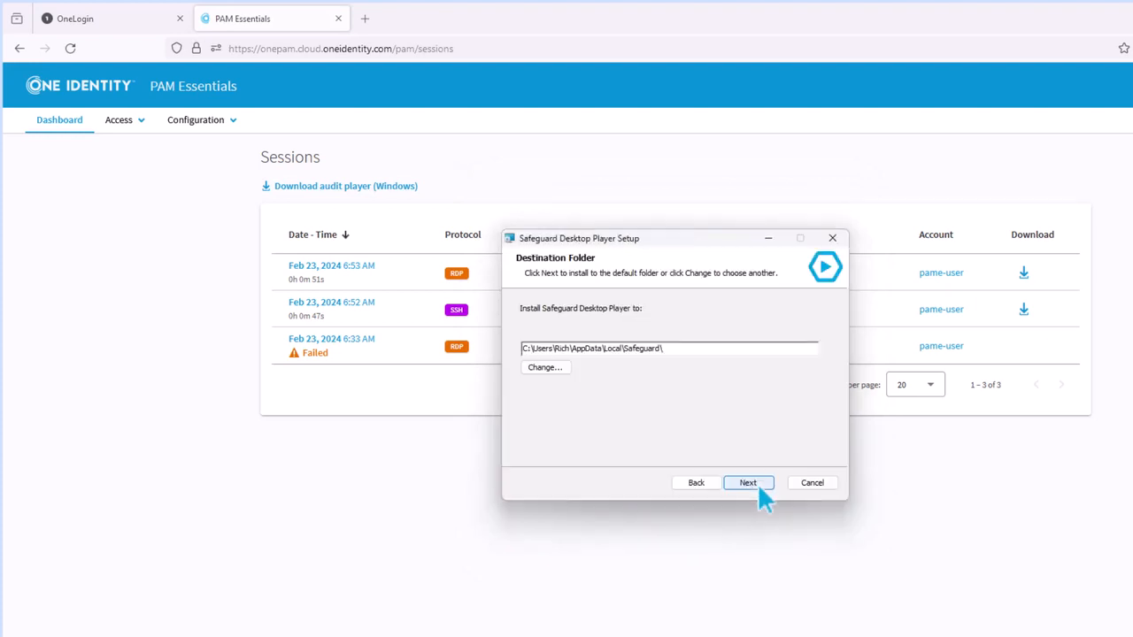
left_click(747, 482)
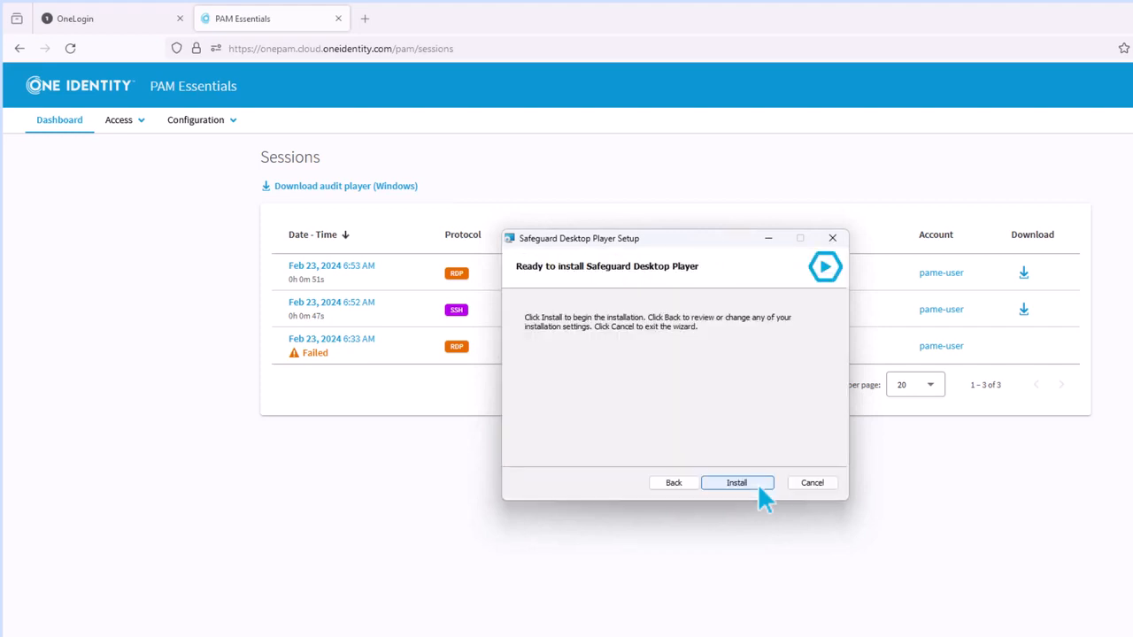
left_click(737, 482)
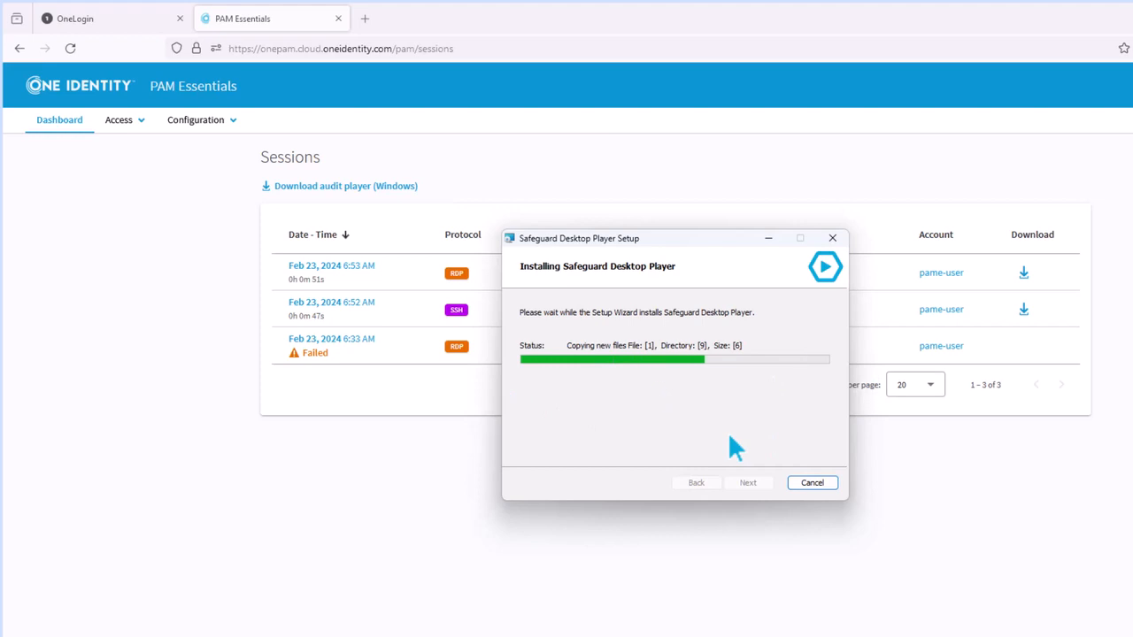
mouse_move(783, 443)
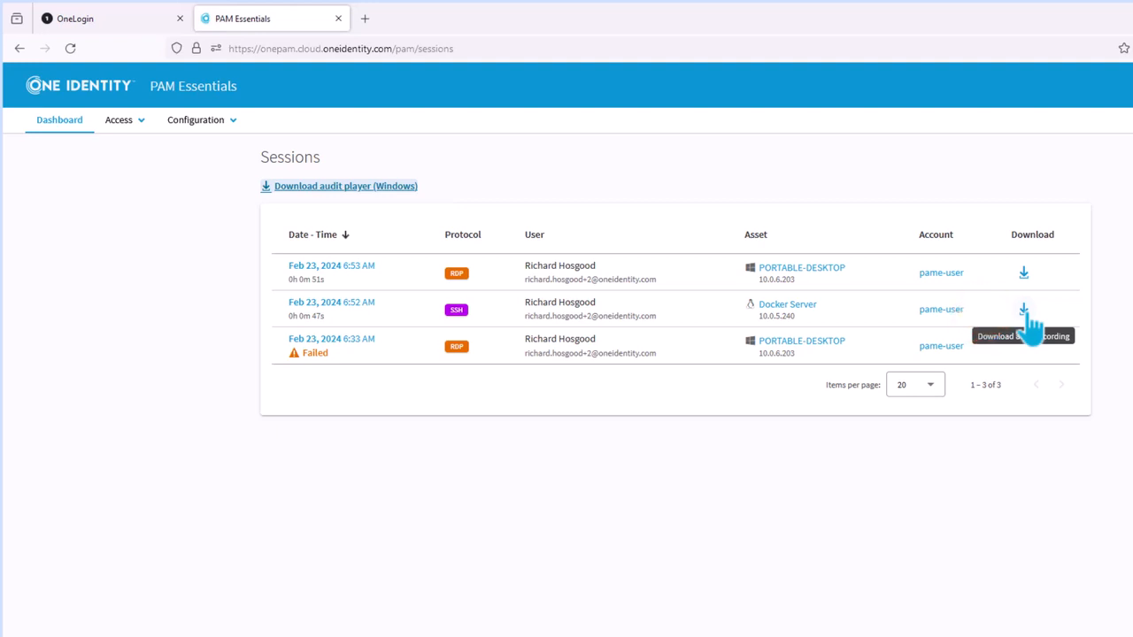
- Download the SSH session's .zat recording and load it in Safeguard Desktop Player
left_click(1024, 308)
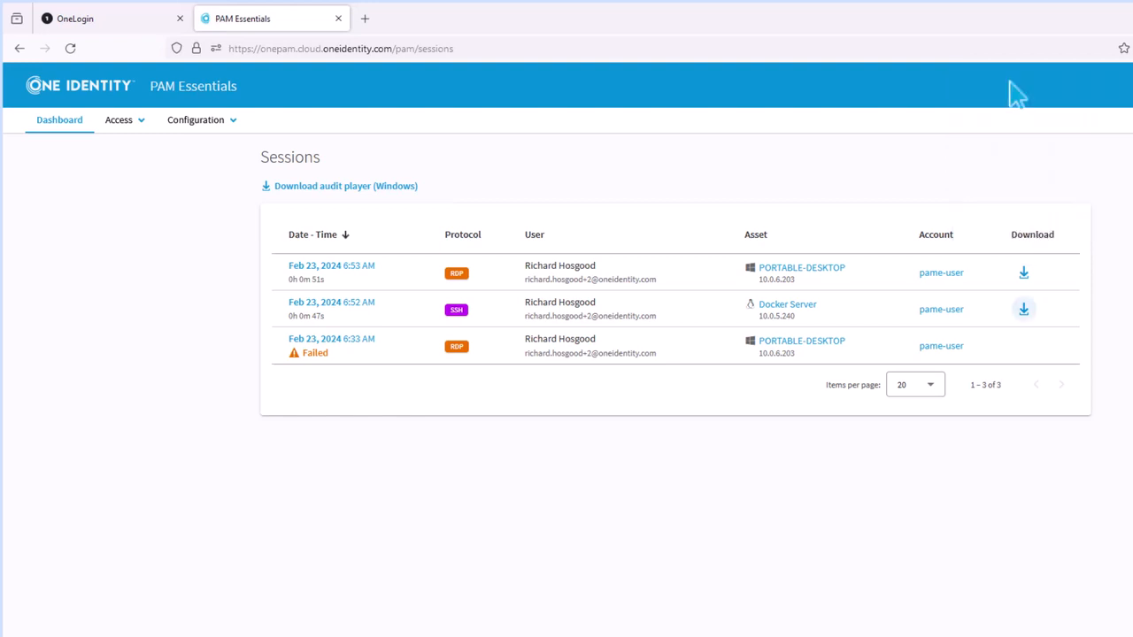
mouse_move(825, 565)
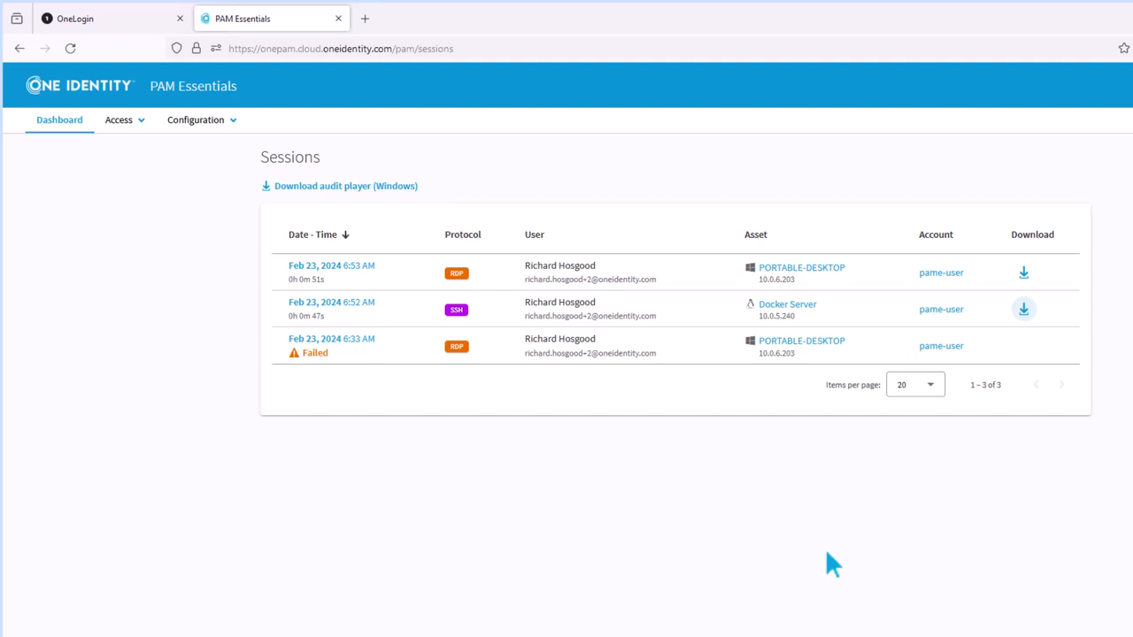
left_click(1023, 309)
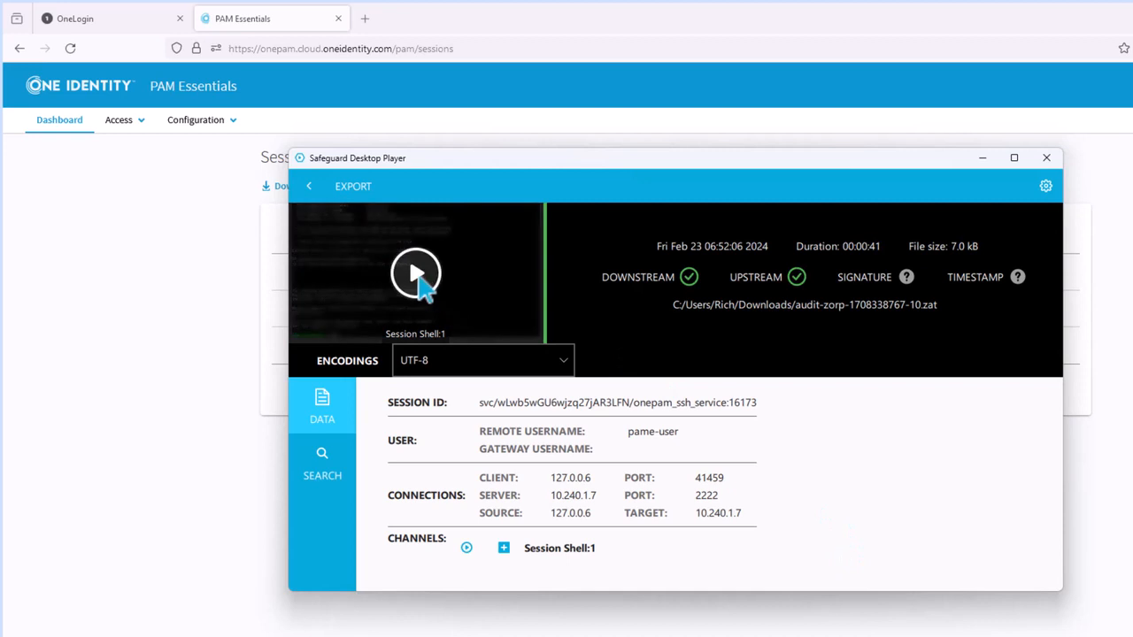
- Start SSH playback, back out to the audit-trail chooser and cancel the Open dialog
left_click(414, 273)
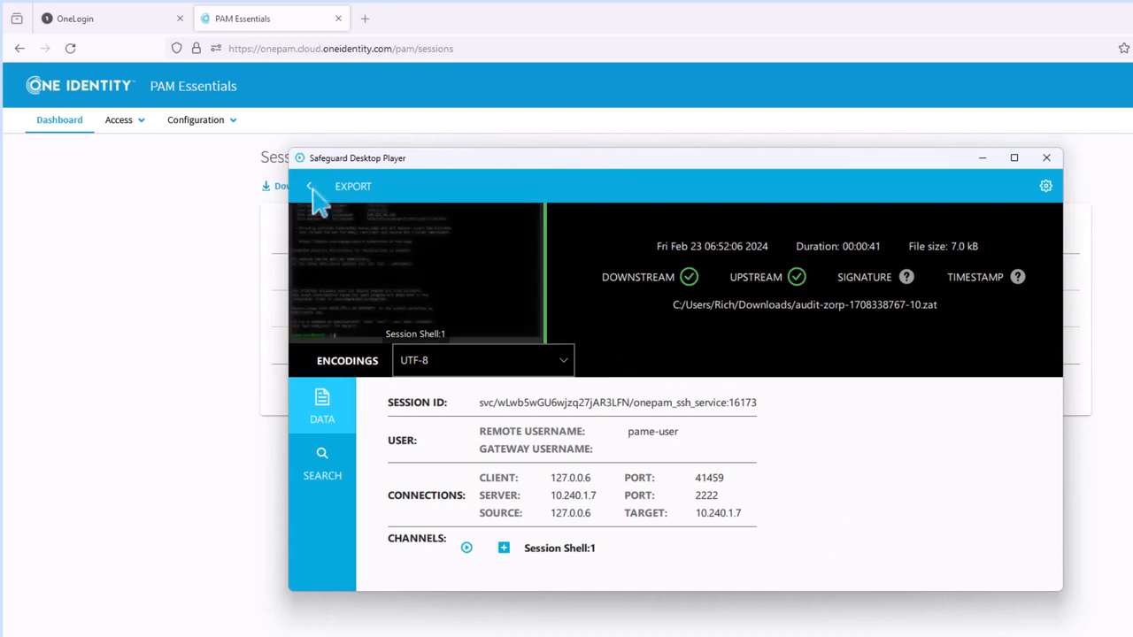
left_click(308, 186)
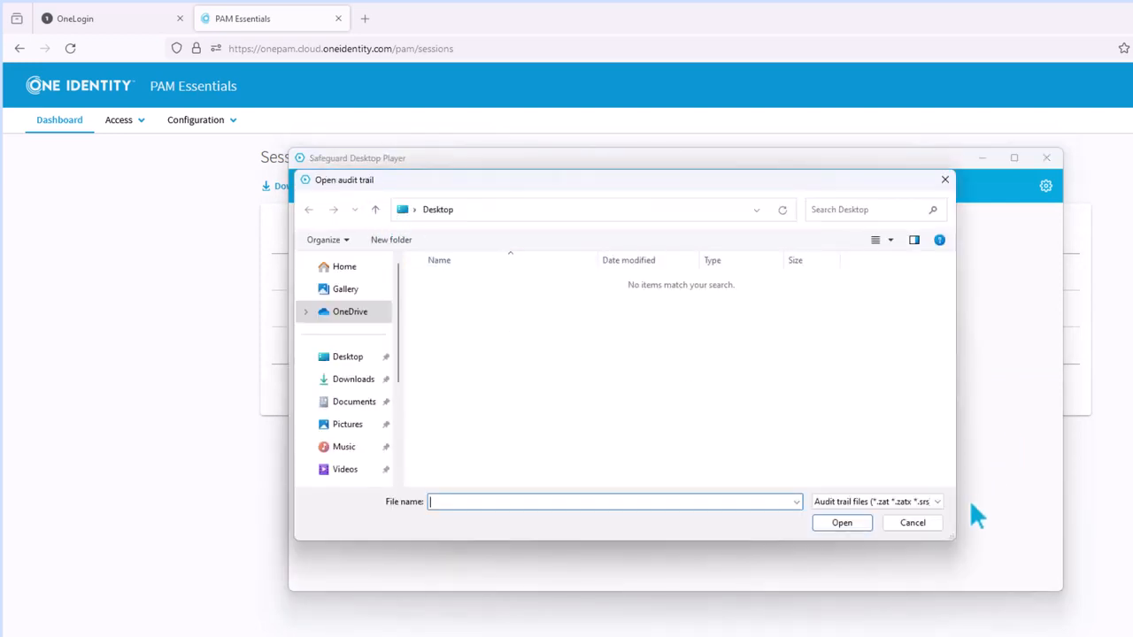
left_click(912, 522)
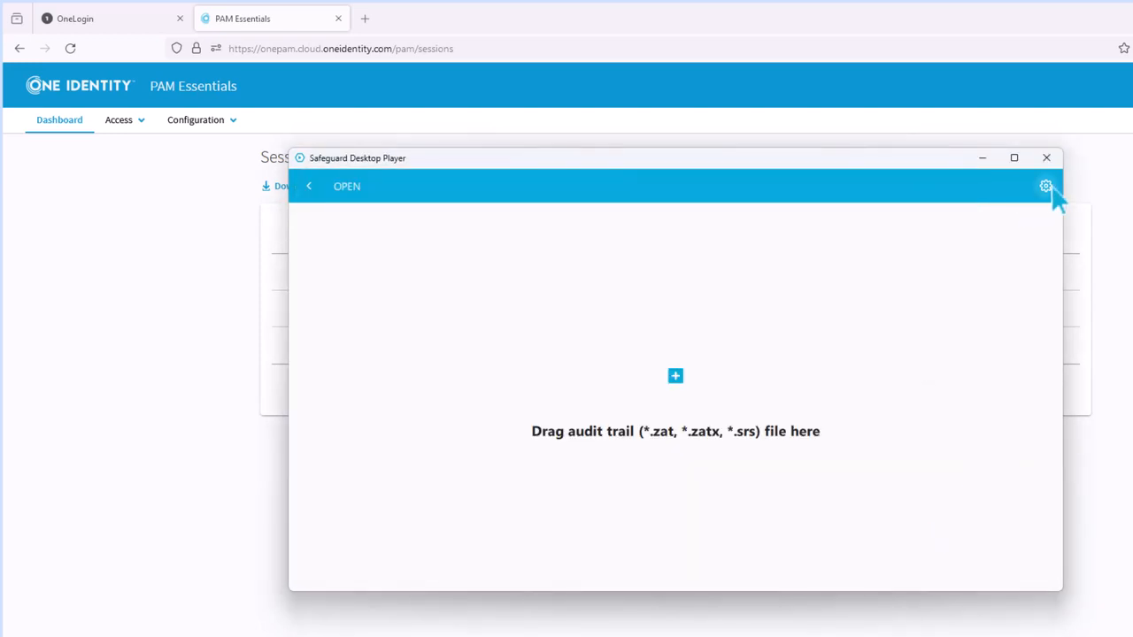
- View Preferences from the gear menu, then minimize the player to reveal the Sessions list
left_click(1045, 186)
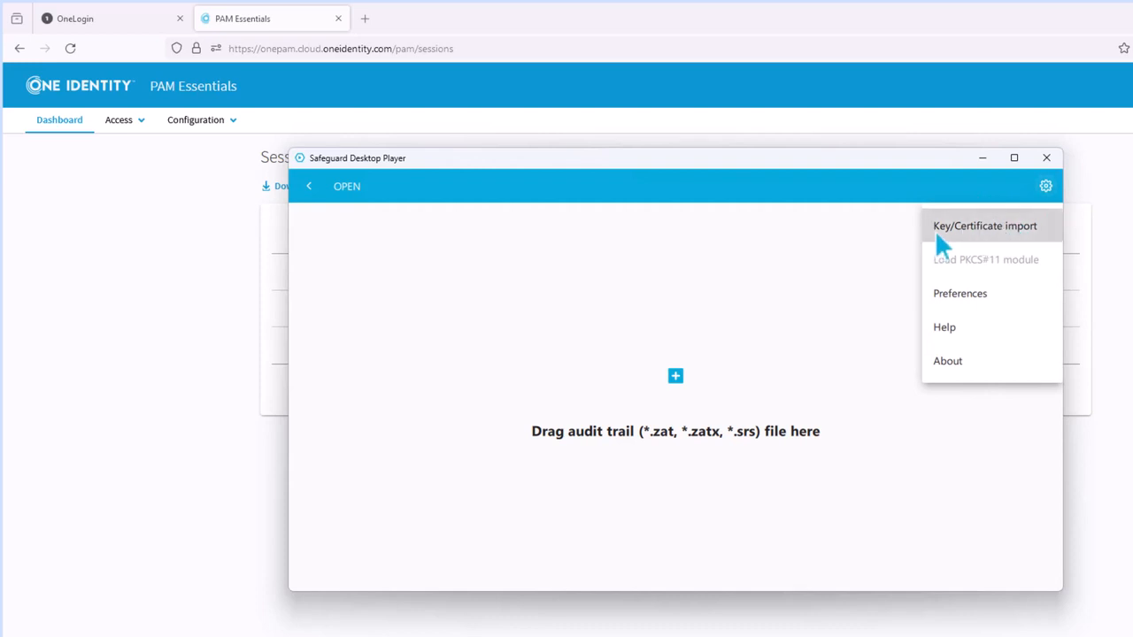
mouse_move(960, 294)
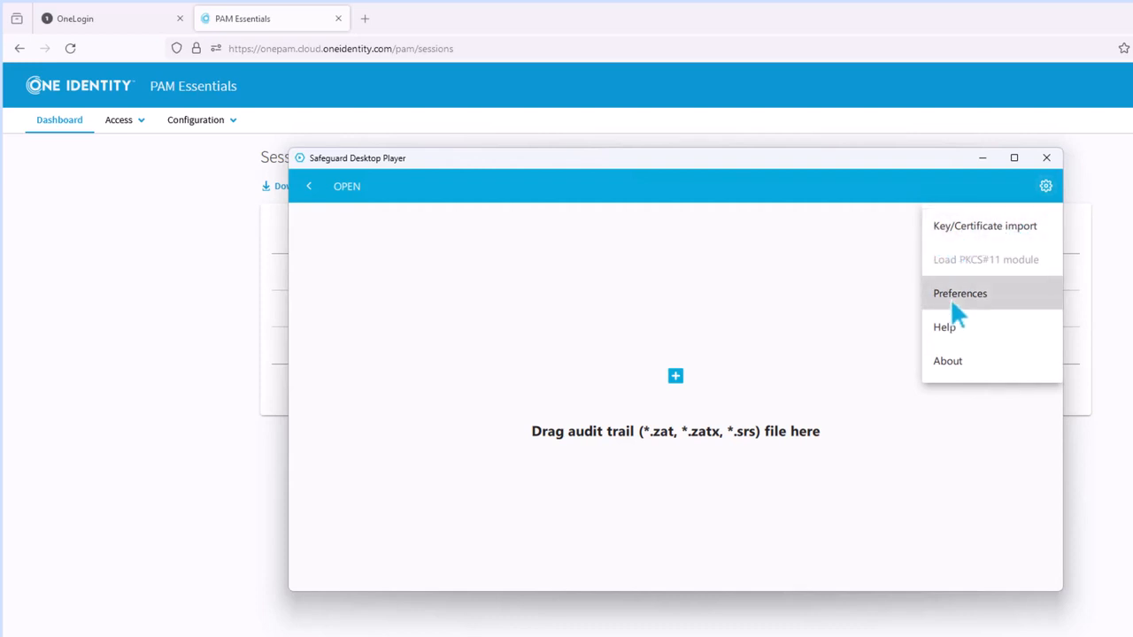
left_click(960, 294)
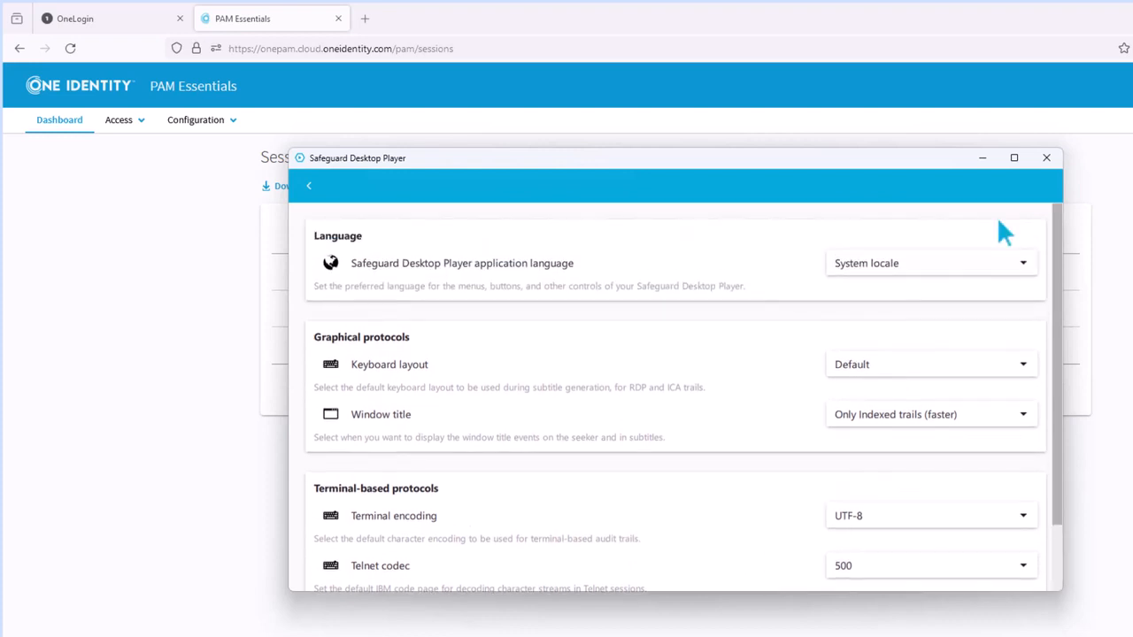
left_click(1046, 158)
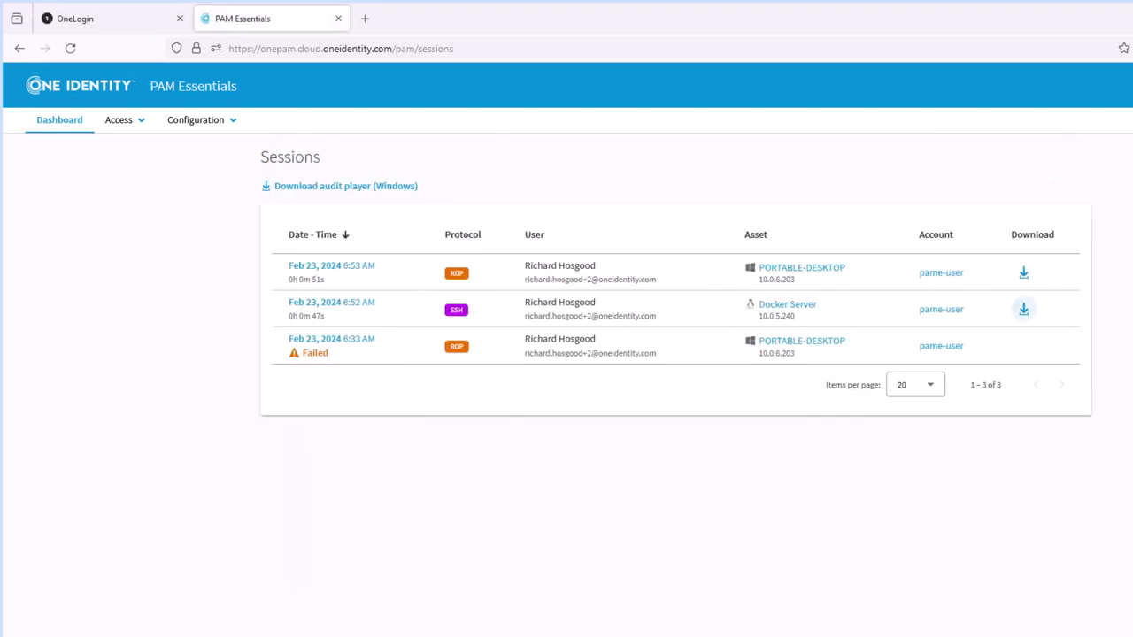
mouse_move(708, 563)
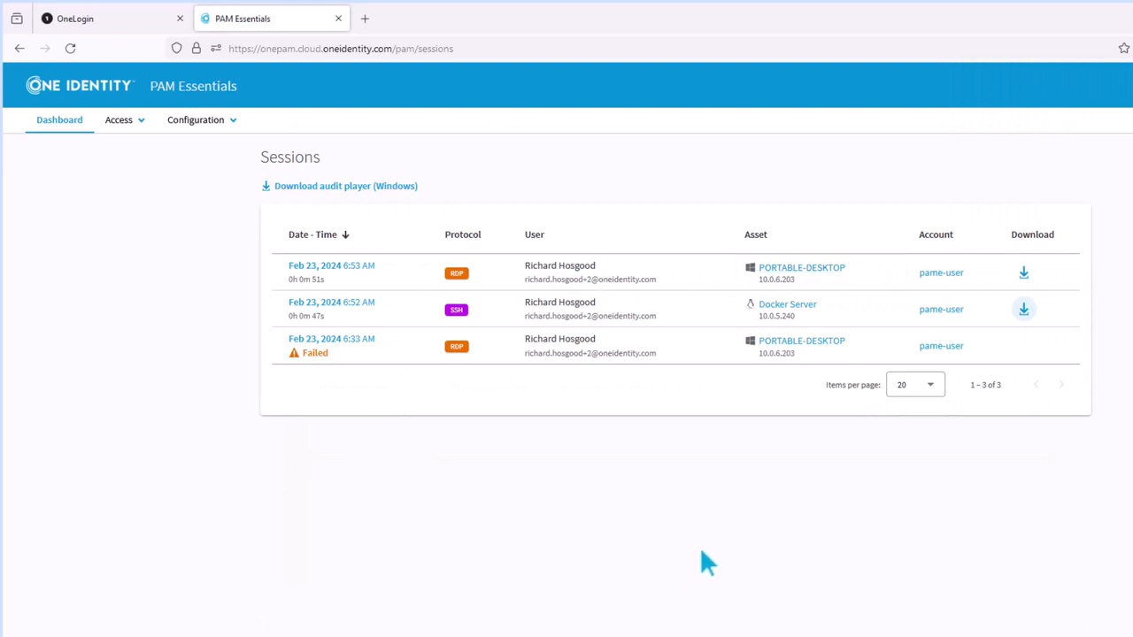
- Restore the player and watch the SSH replay show the 'top' and 'clear' commands running
left_click(1024, 309)
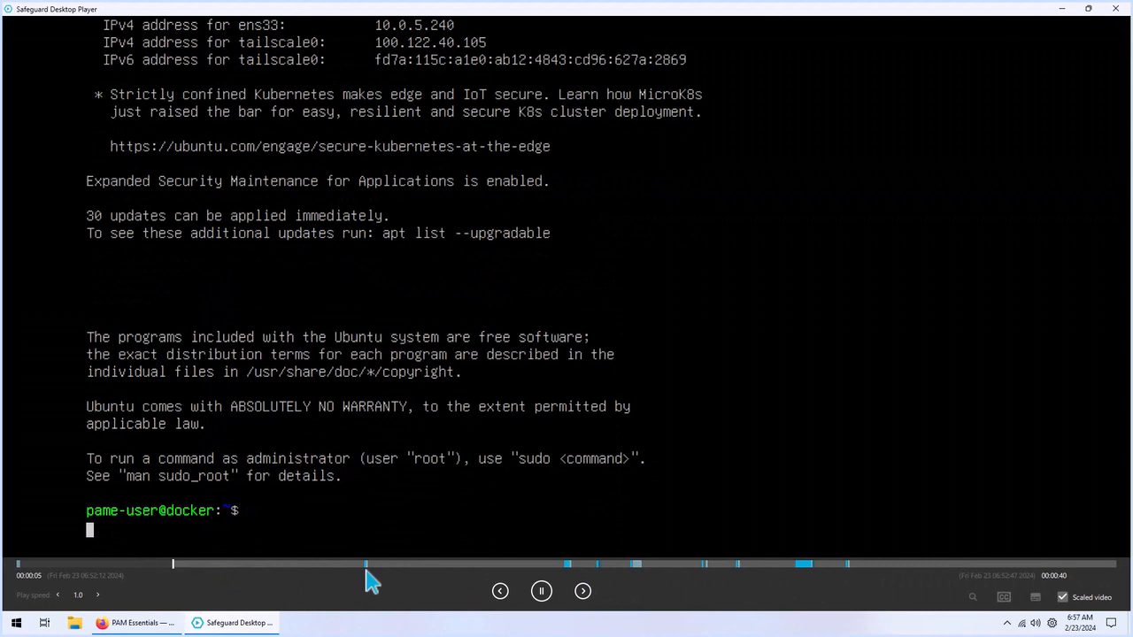
type("t")
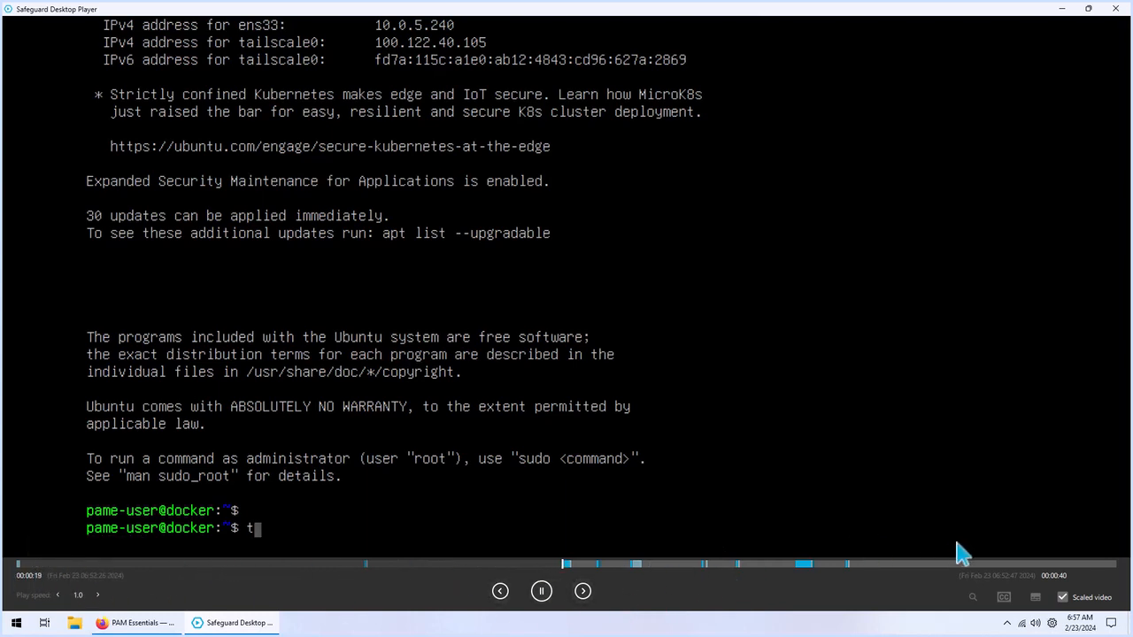
type("op")
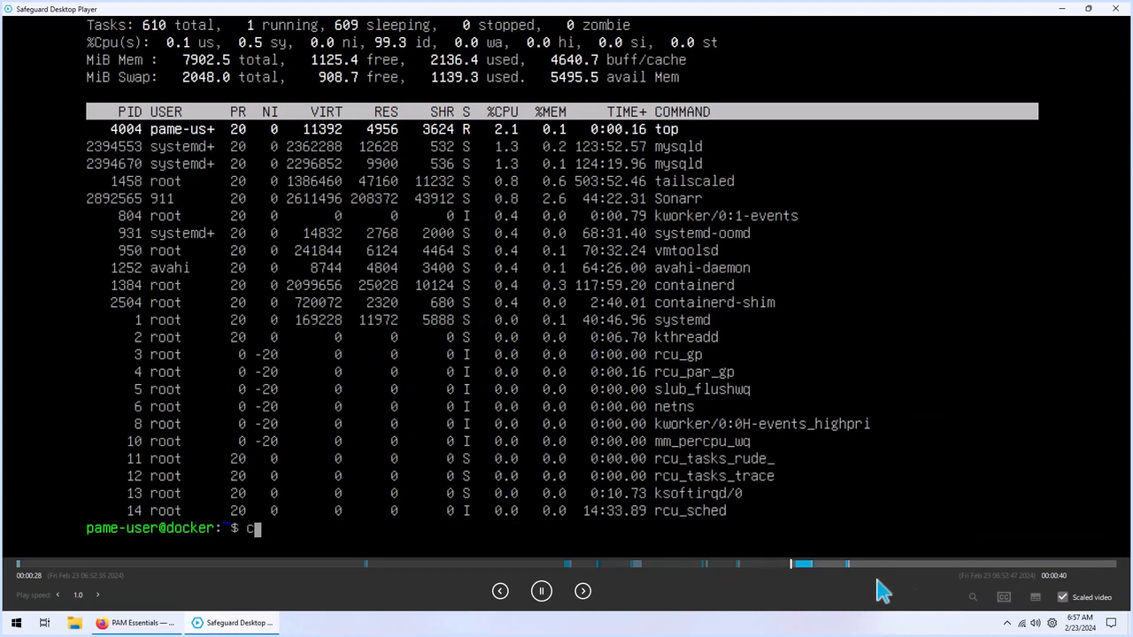
type("lear")
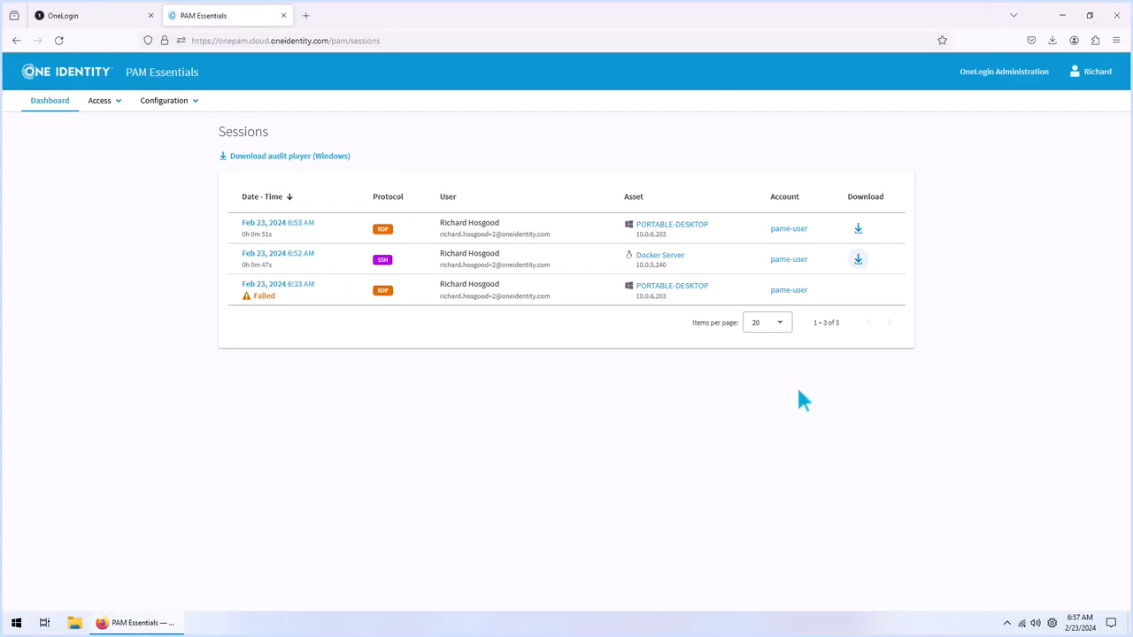
mouse_move(857, 228)
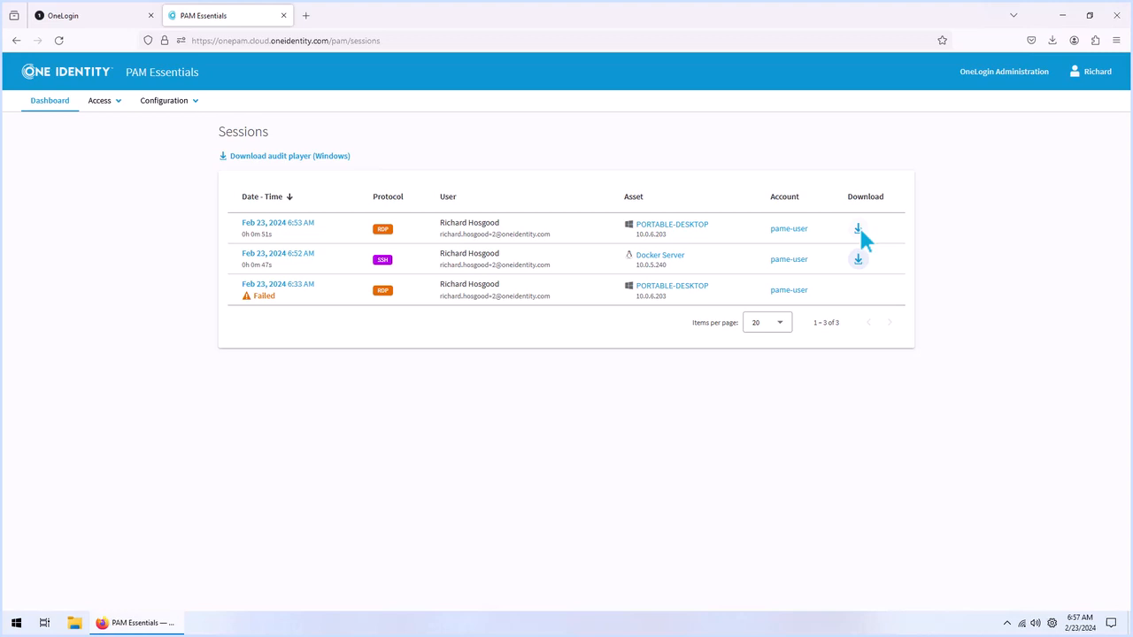
mouse_move(857, 228)
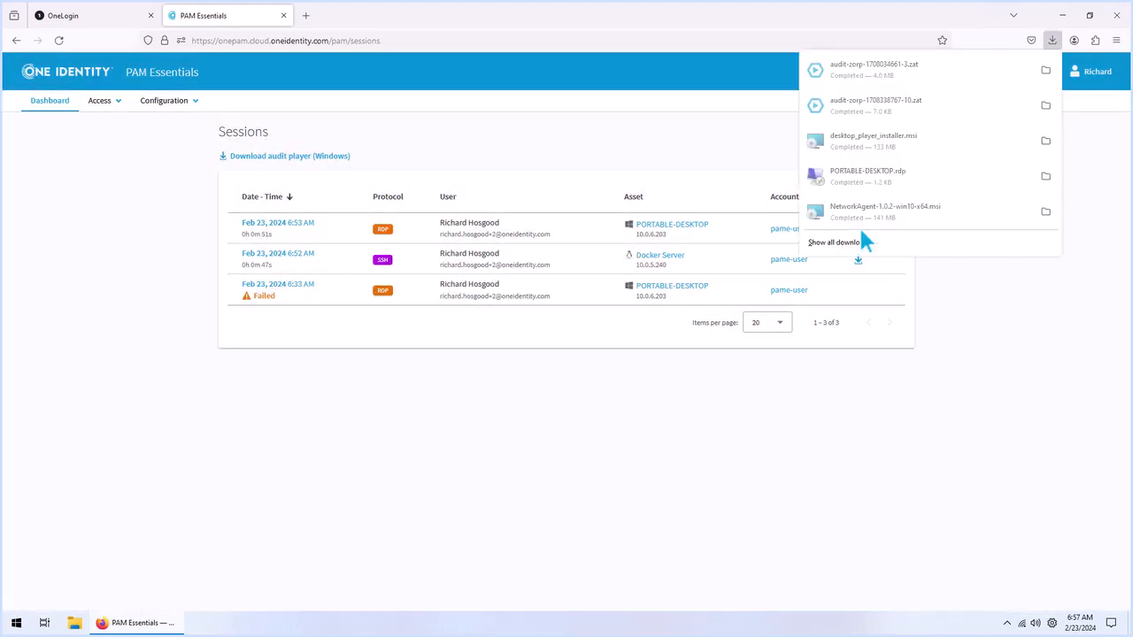
- Load the downloaded RDP .zat recording from PORTABLE-DESKTOP into Safeguard Desktop Player
left_click(664, 283)
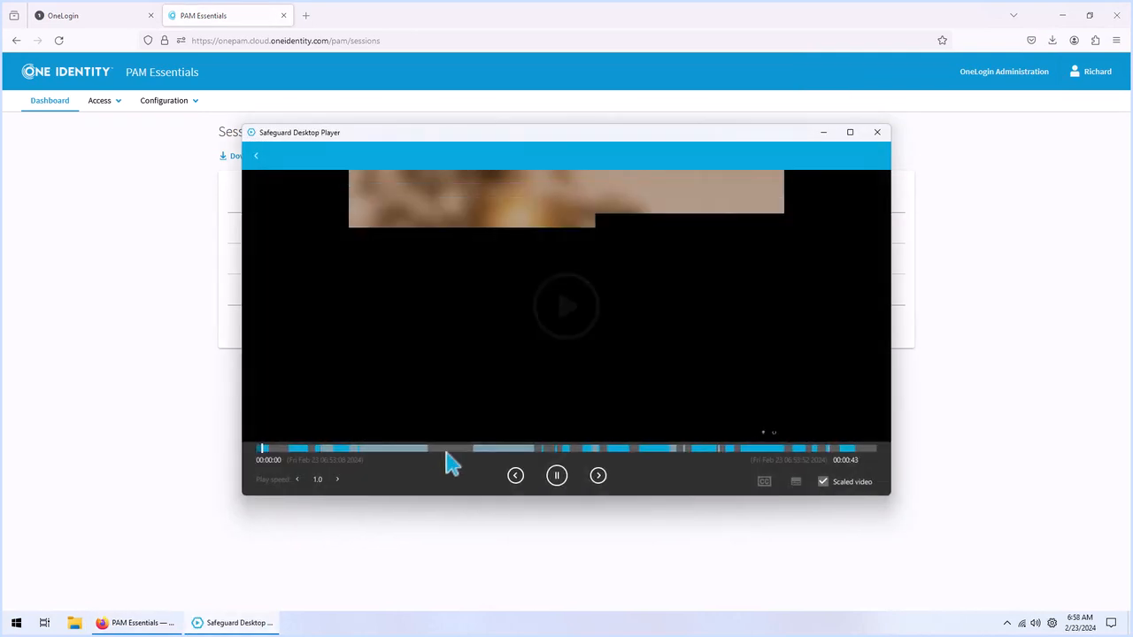
- Replay the RDP recording full-screen, showing the Windows 11 desktop with its Start menu
left_click(850, 131)
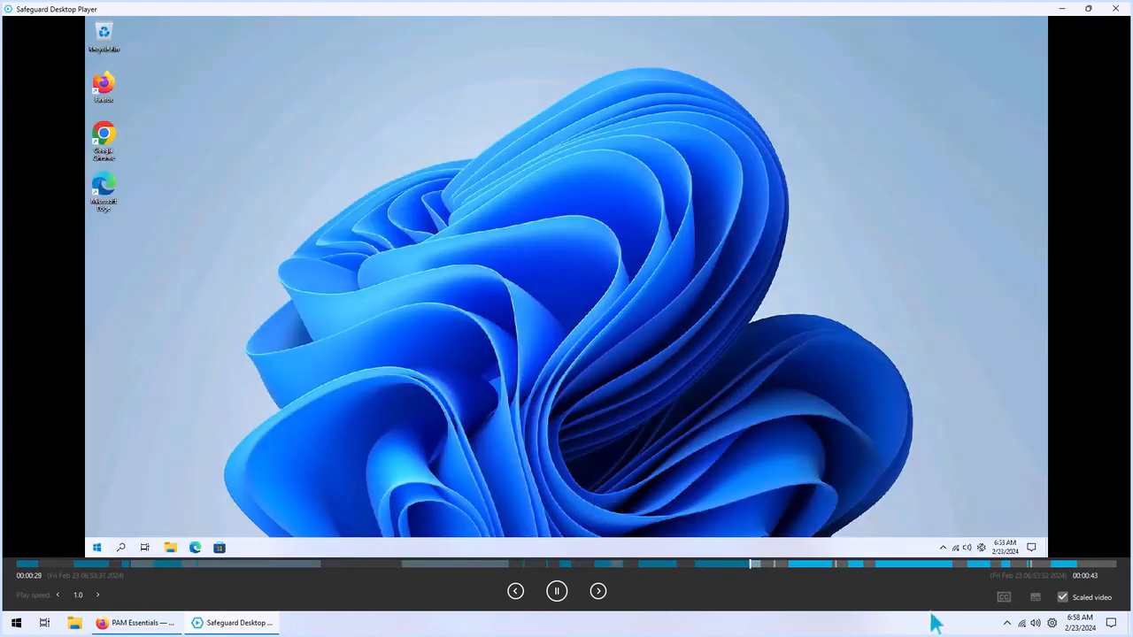
left_click(95, 548)
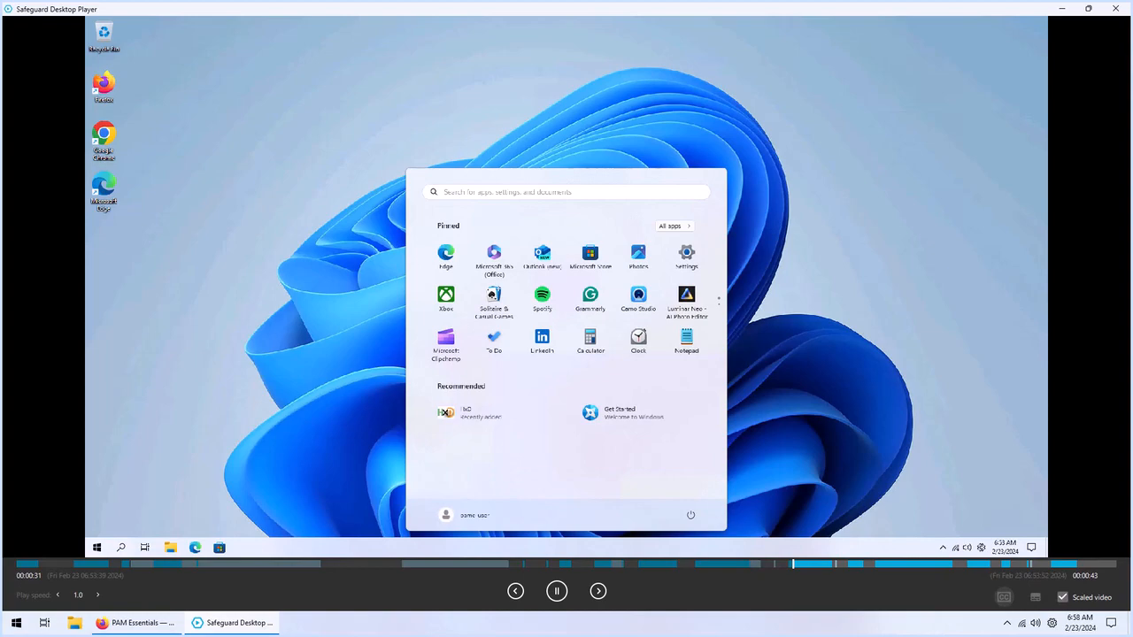